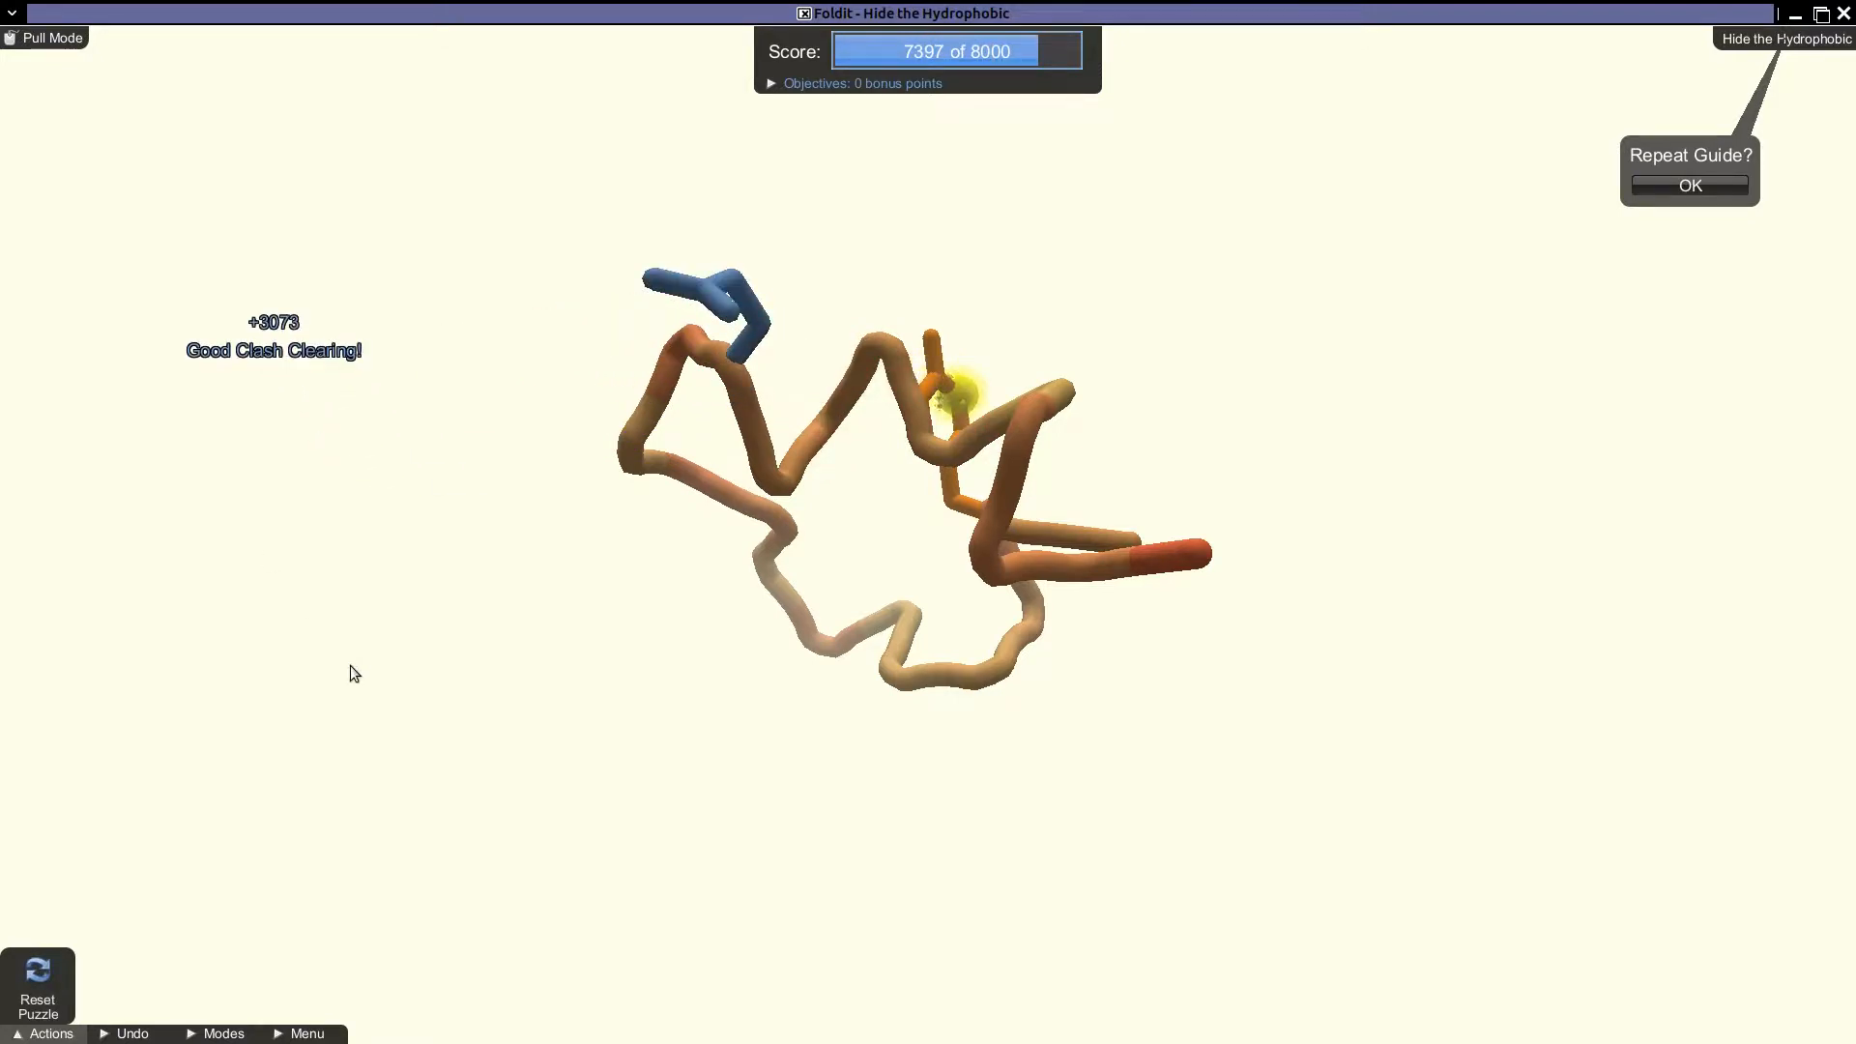
mouse_move(518, 263)
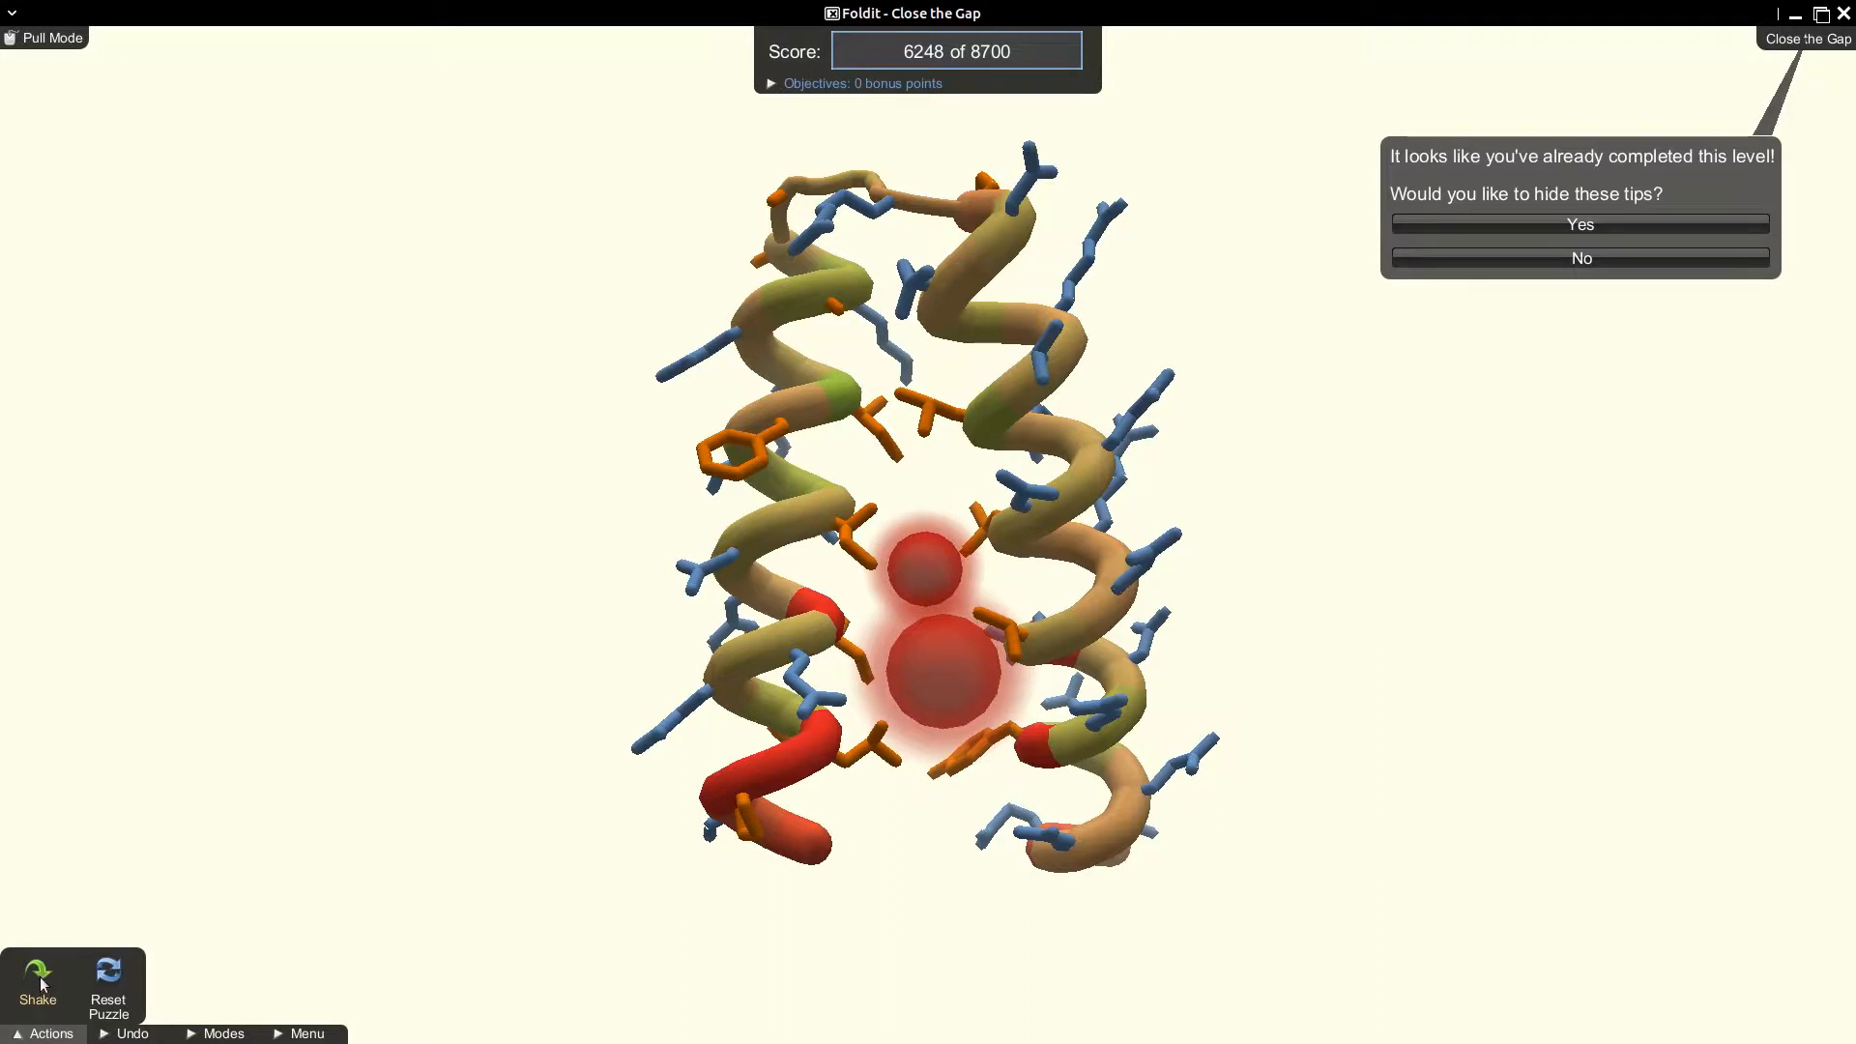
mouse_move(36, 977)
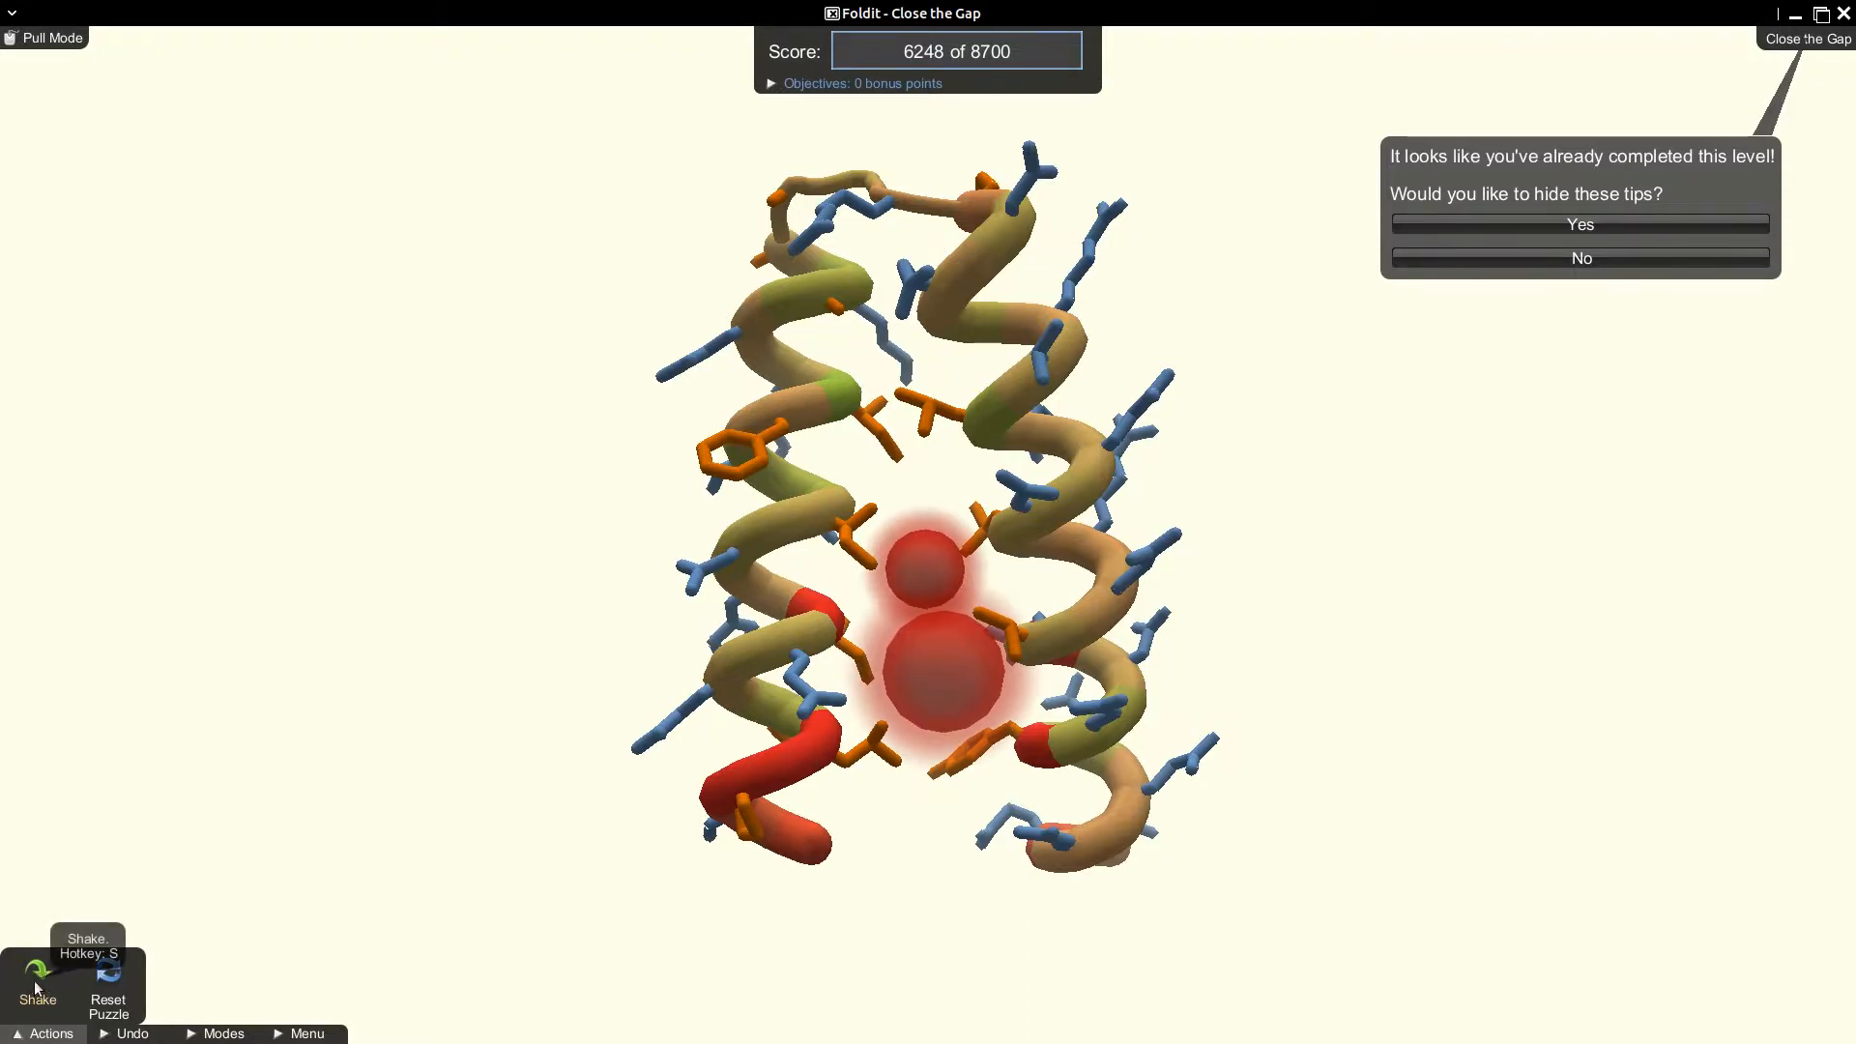
Shake the sidechains of the Close the Gap helices into better positions.
click(37, 971)
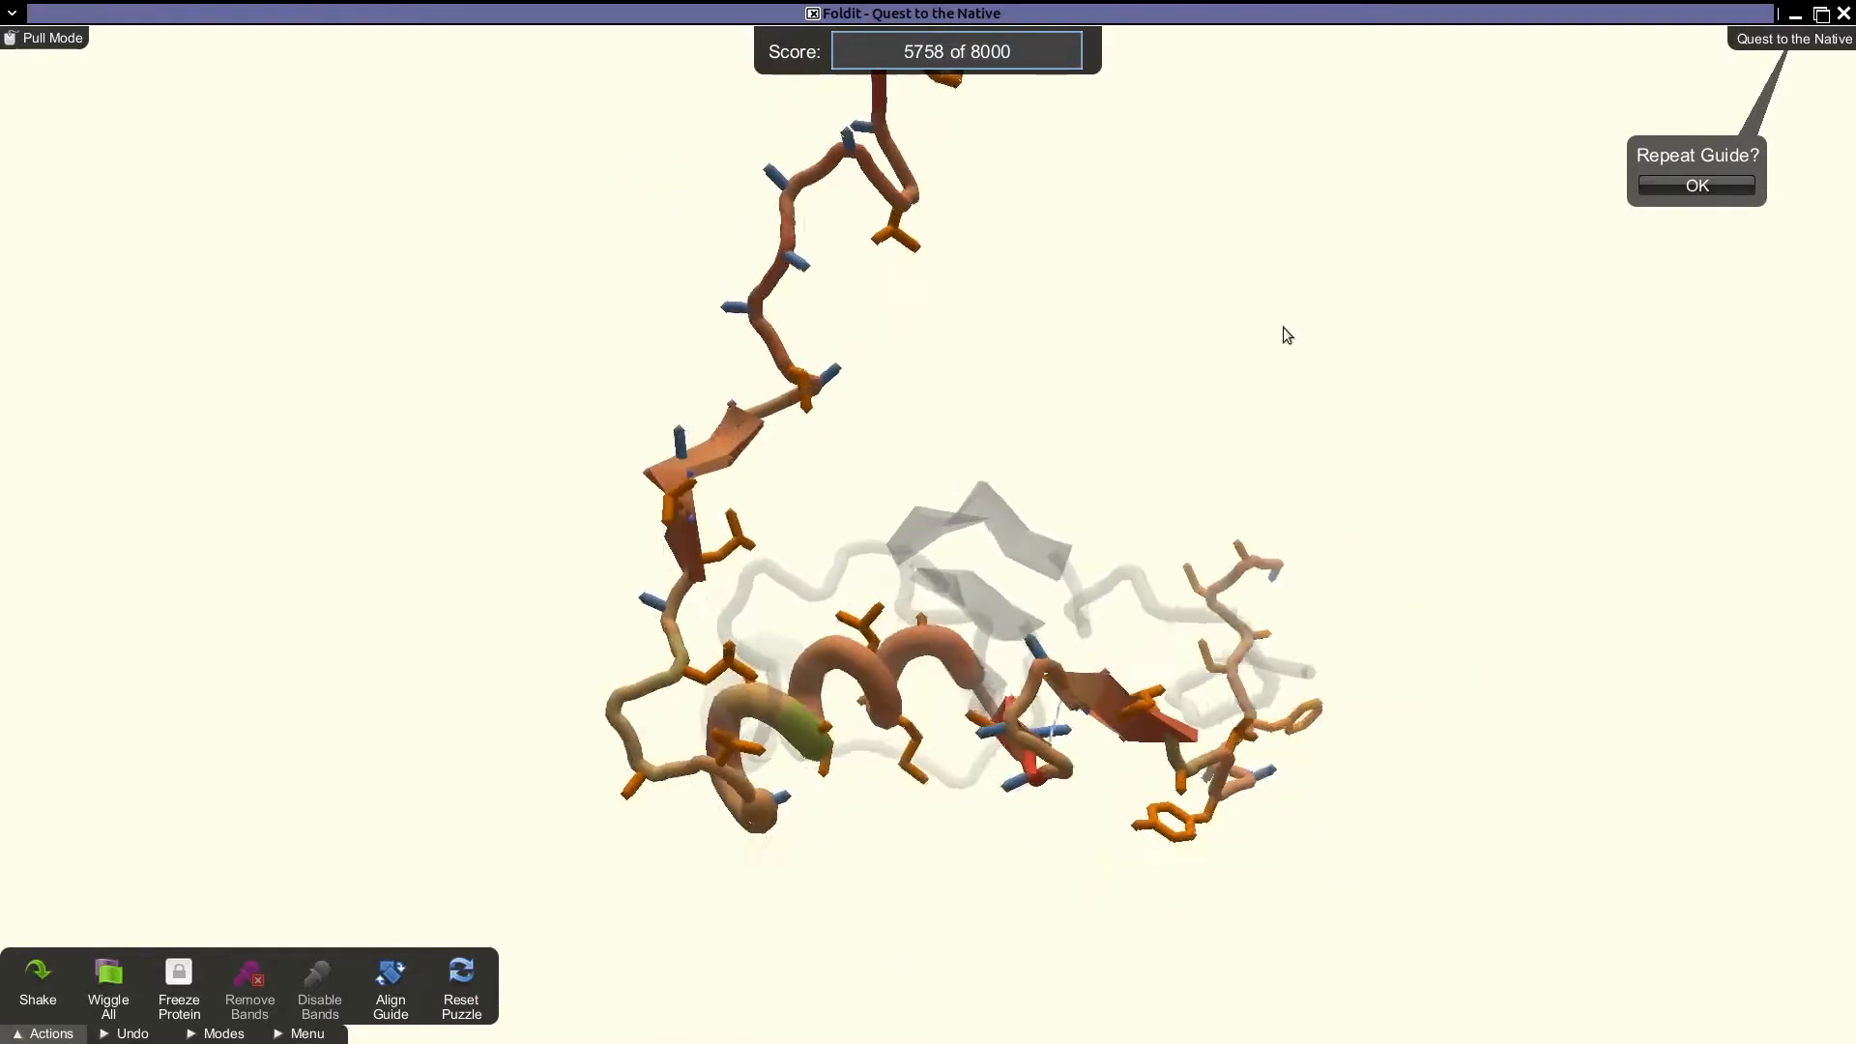
Pull the chain's loose ends away from the helix, raising the score to 5792.
drag(1287, 335, 1220, 582)
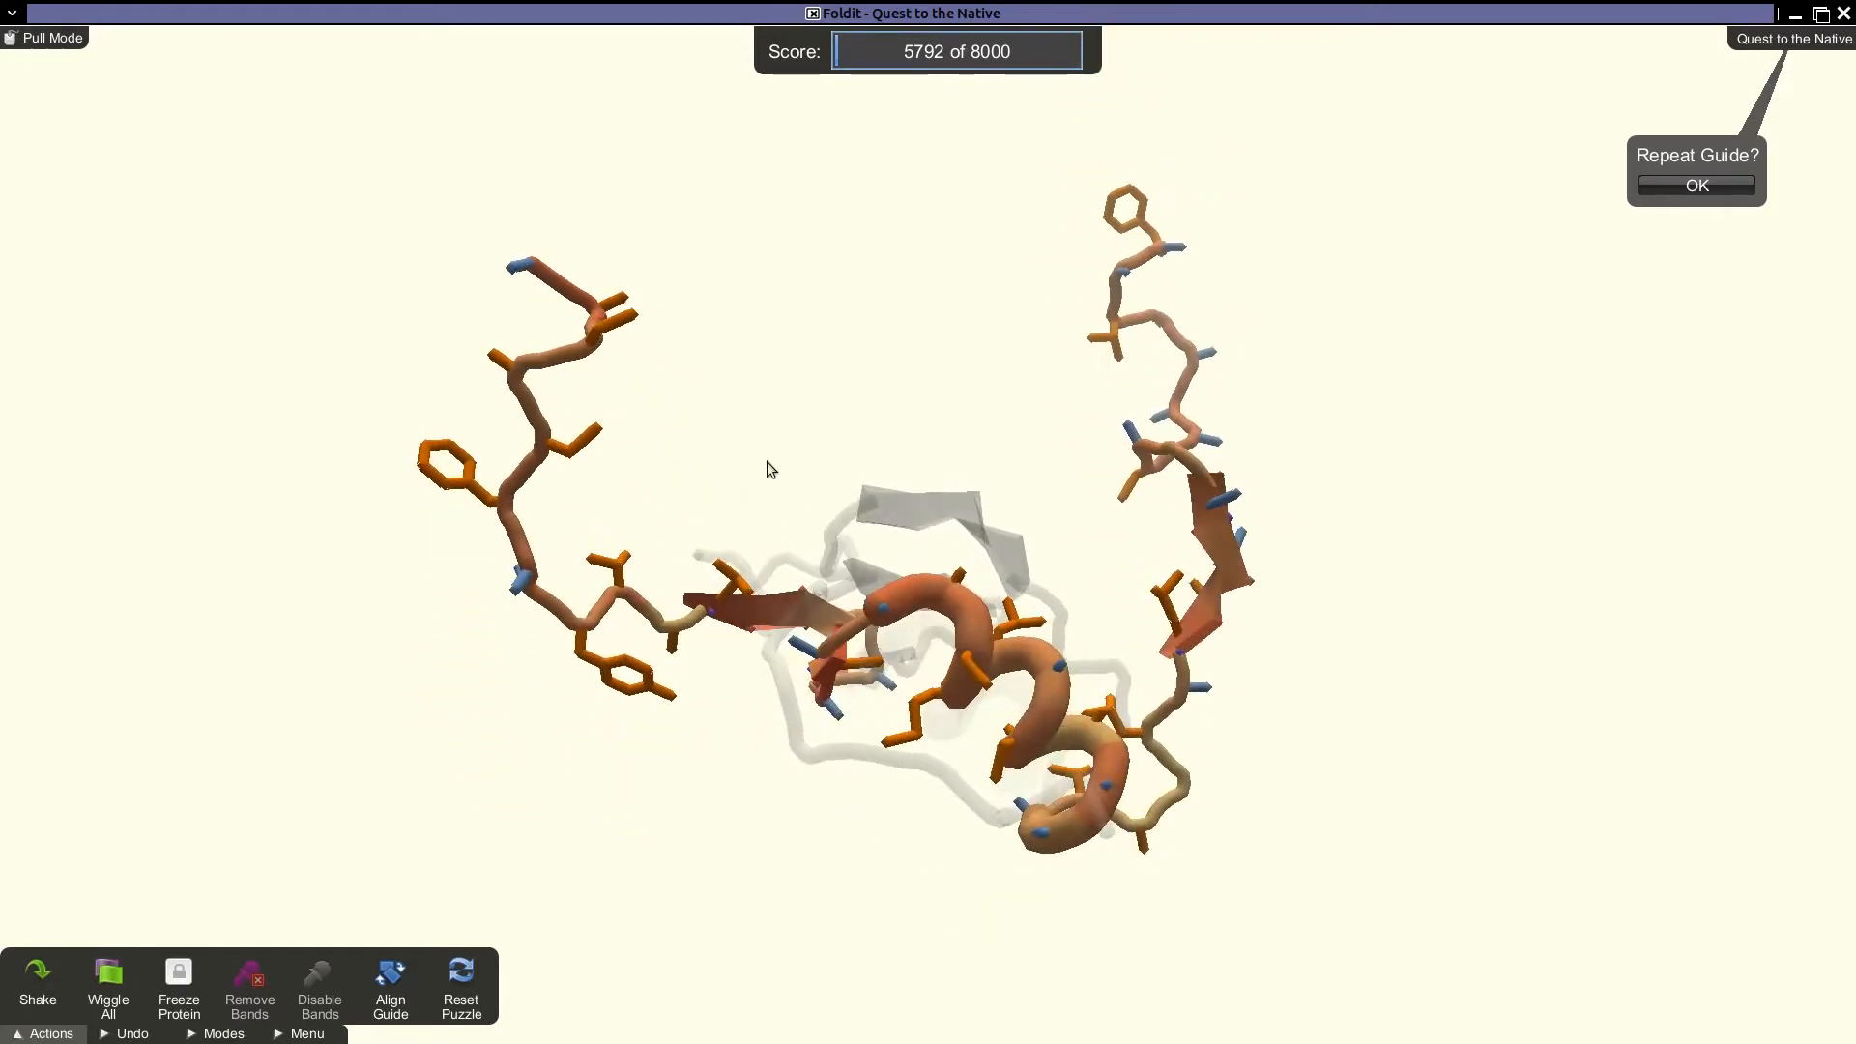
Rework the central helix via its radial action menu, leaving the score at 5746.
right_click(959, 640)
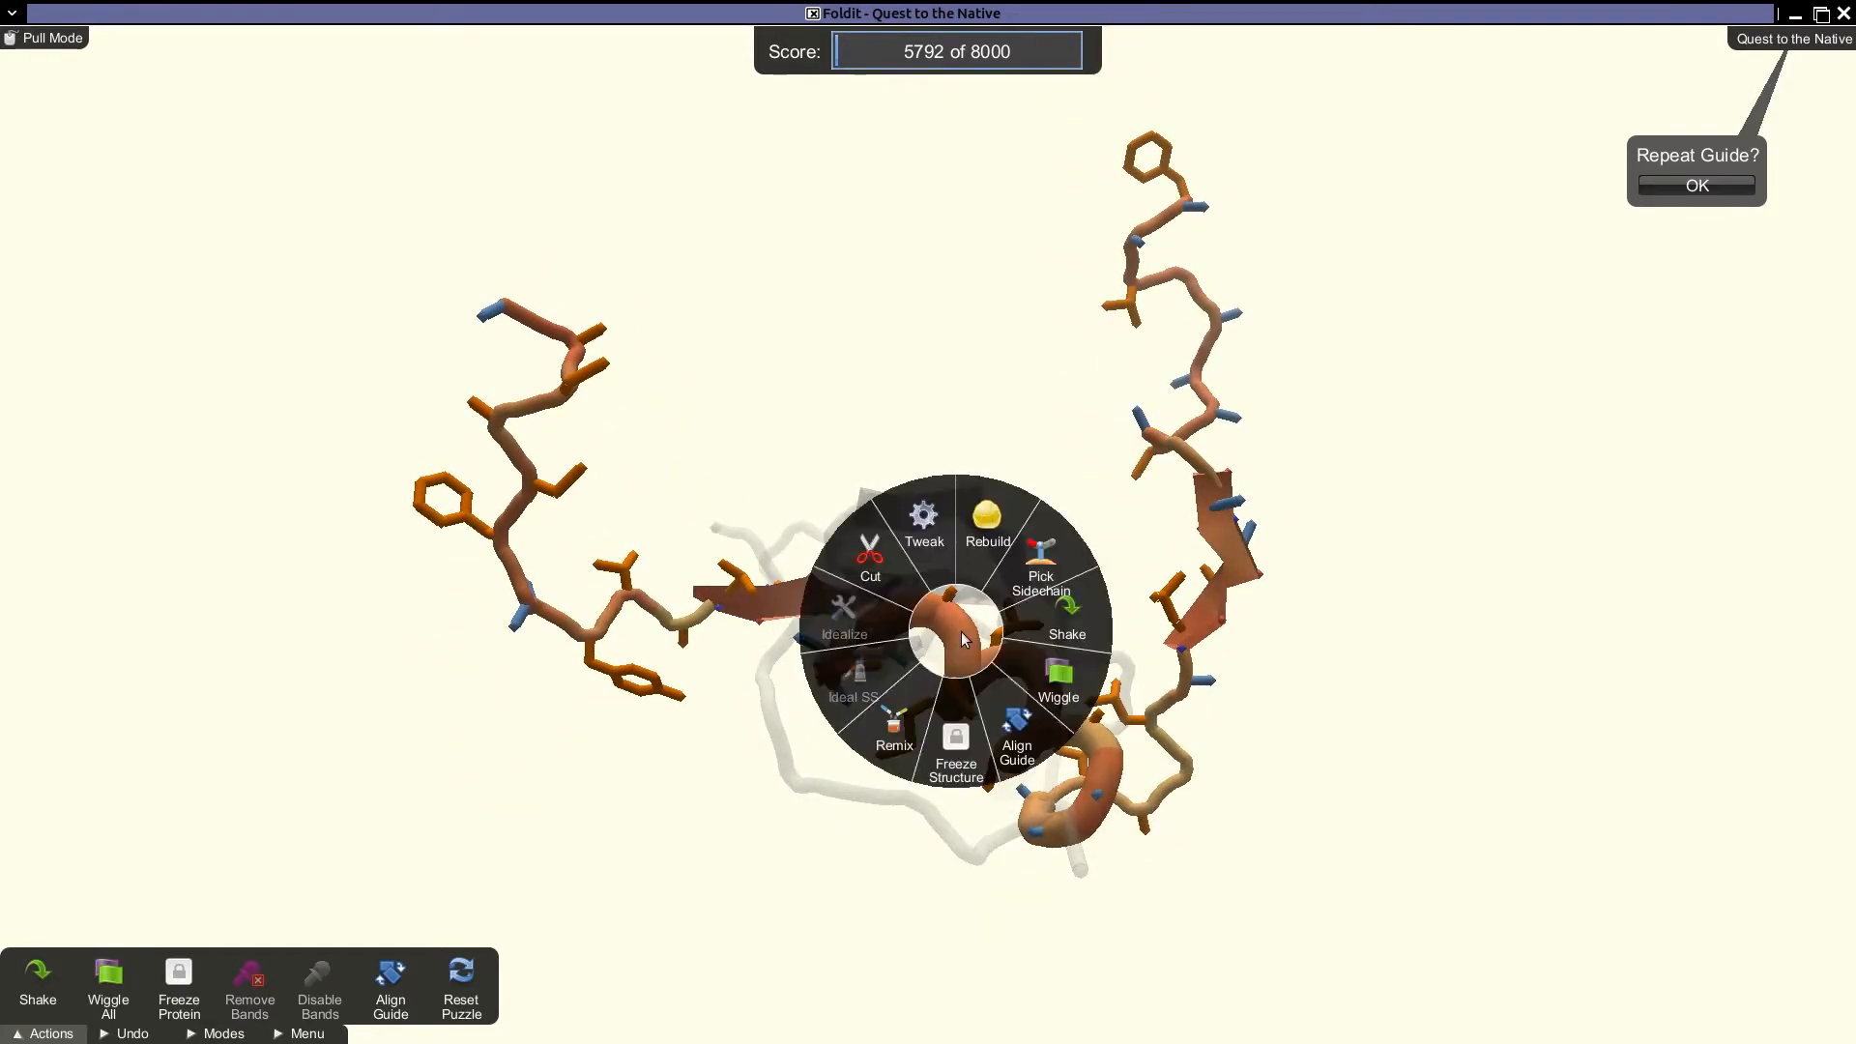
click(924, 521)
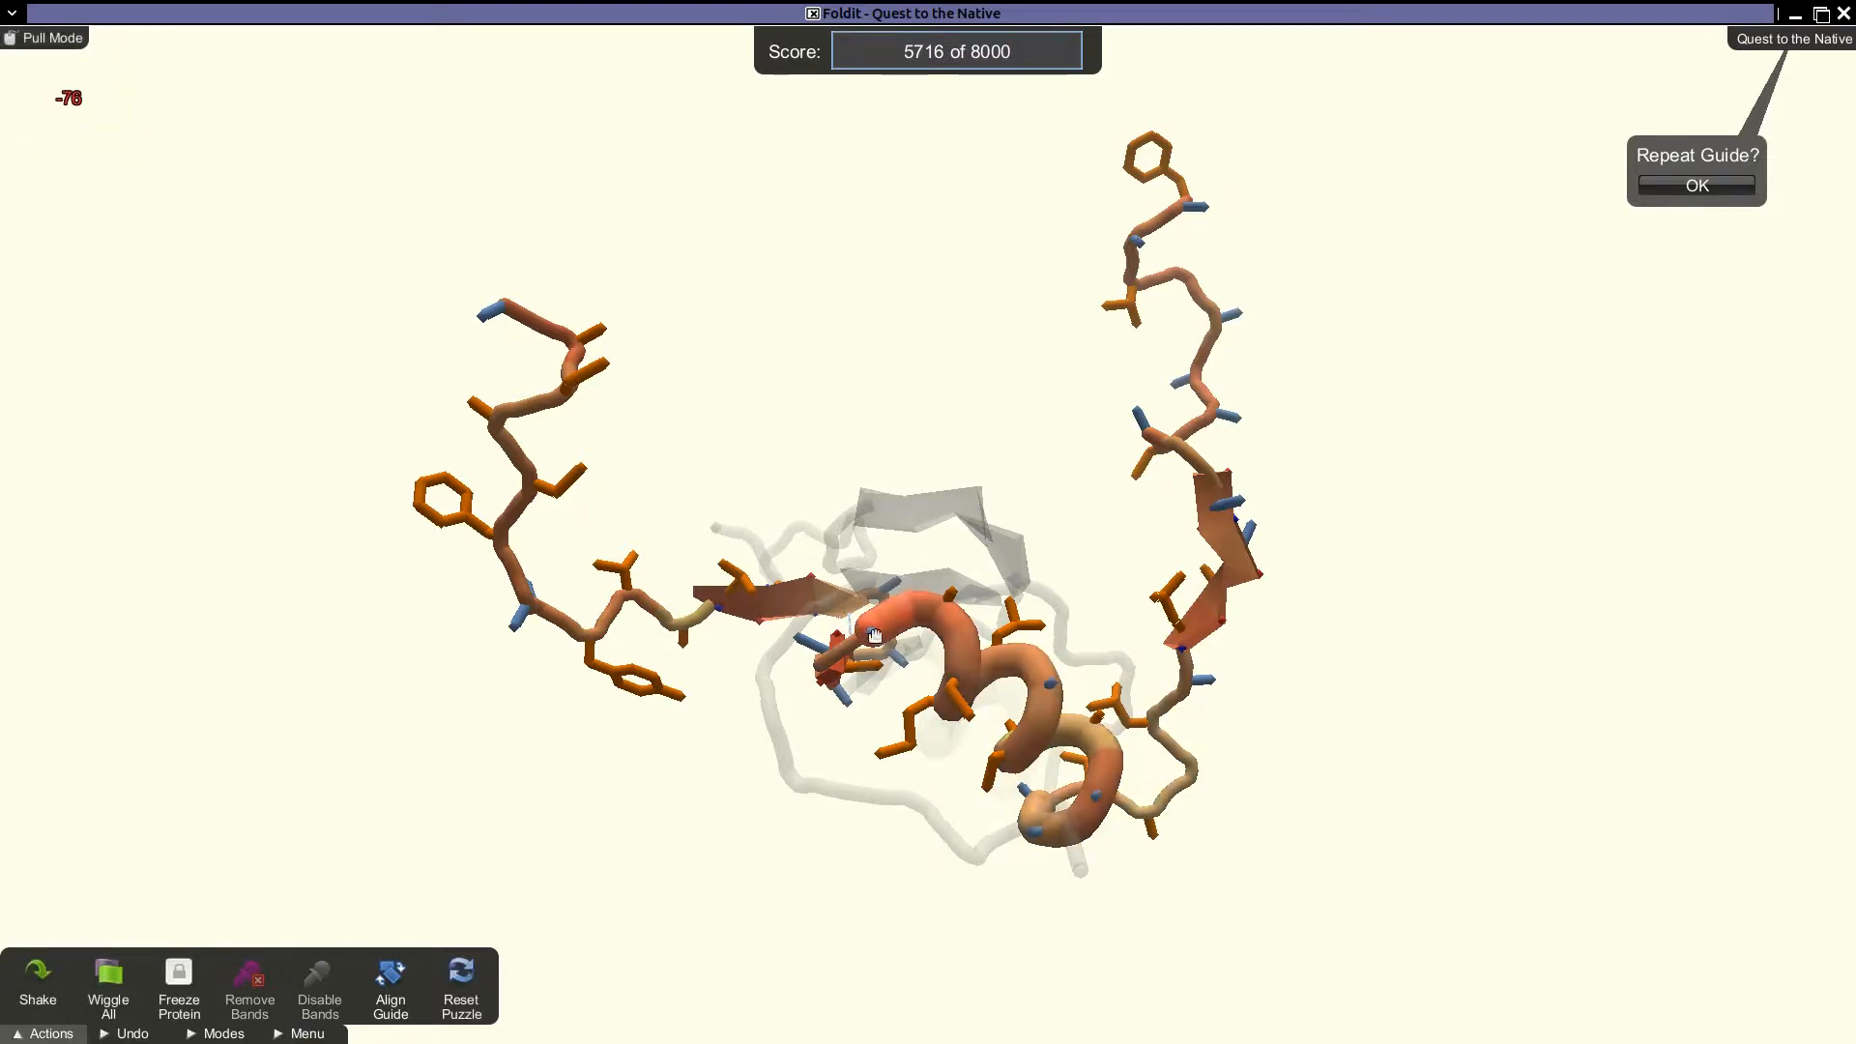
click(389, 988)
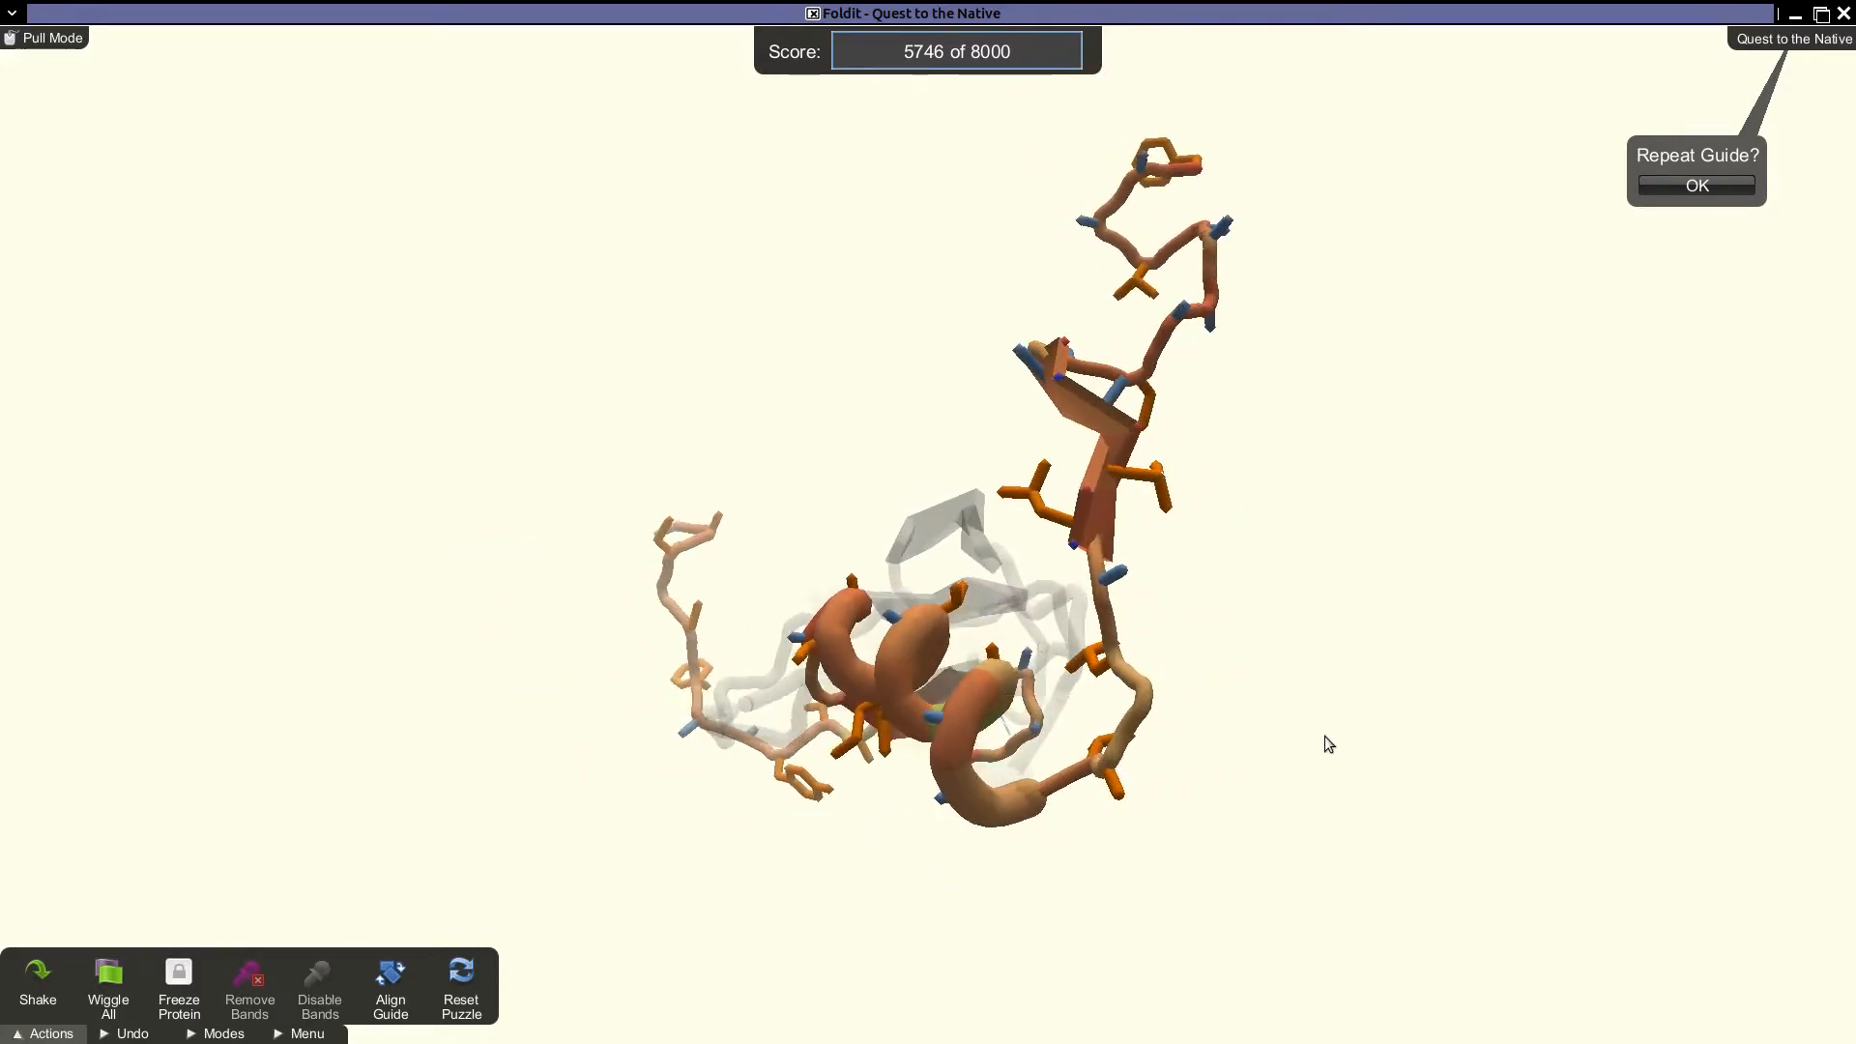
Freeze the helix and band the strand against it, raising the score to 7116.
right_click(740, 658)
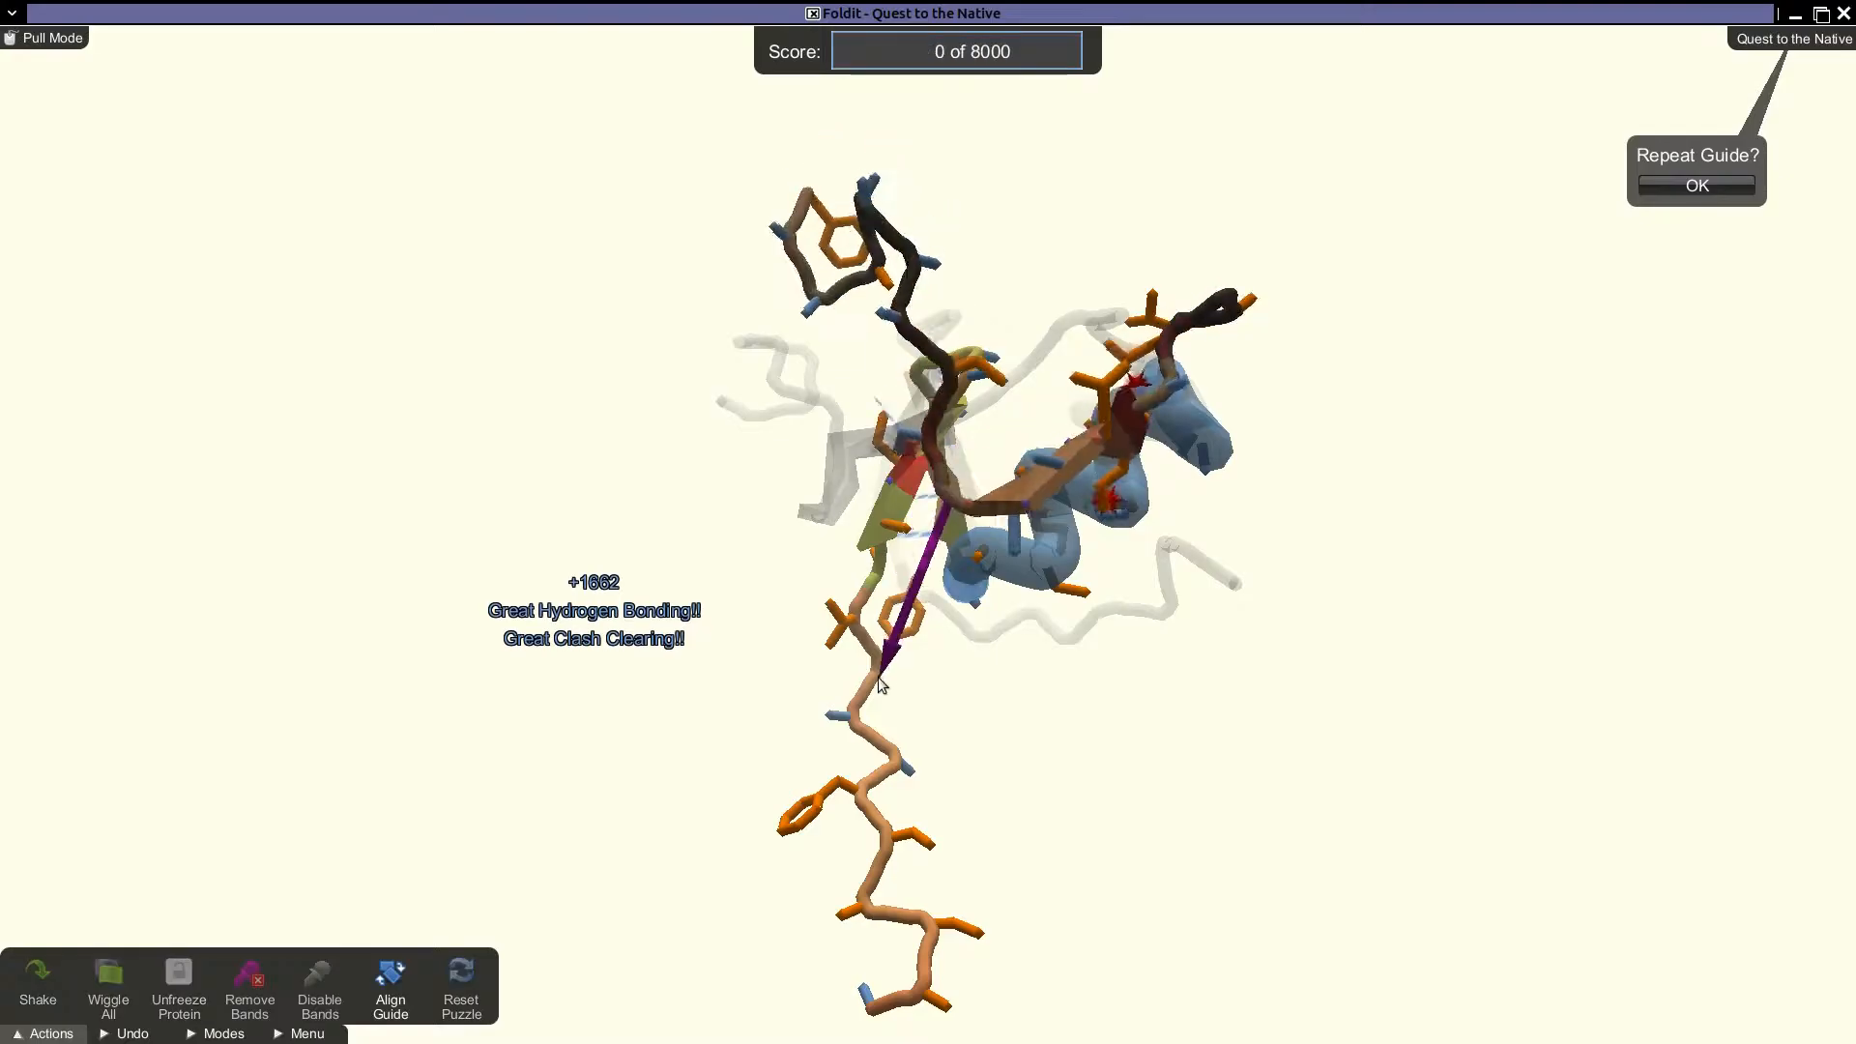
click(109, 984)
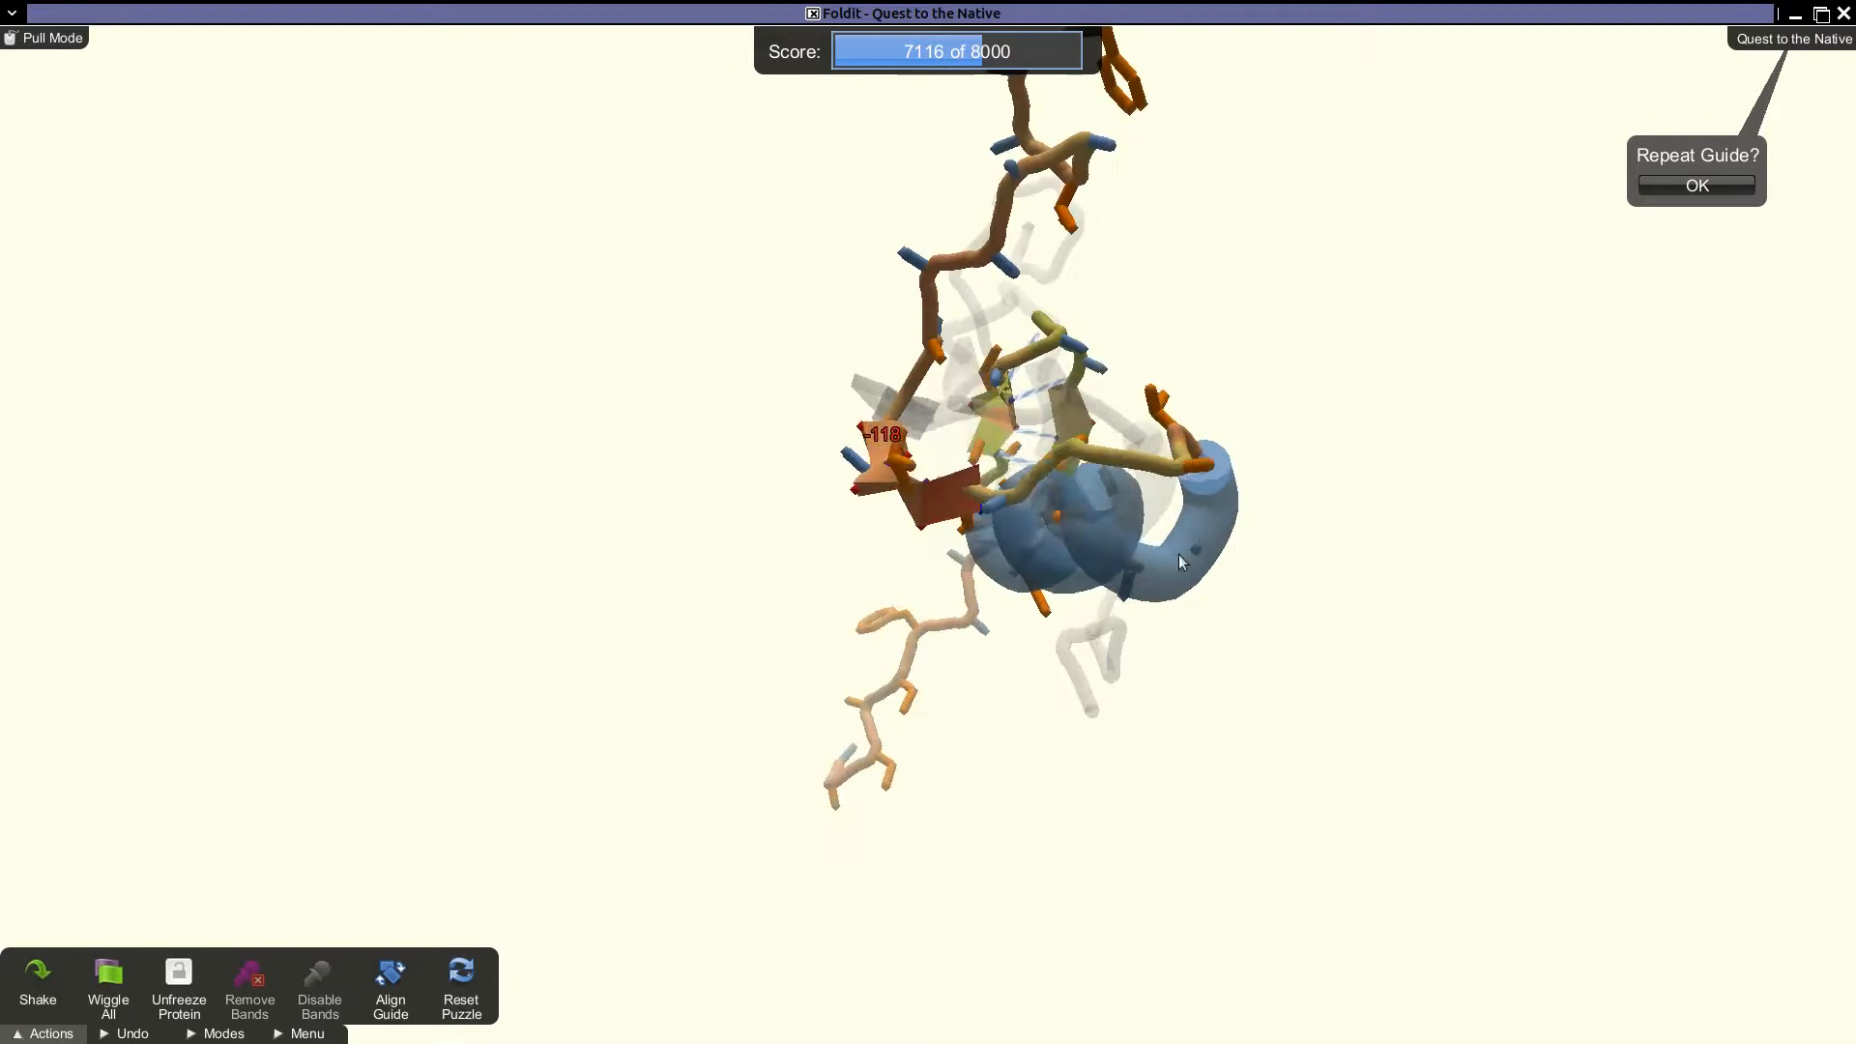
drag(1180, 563, 1085, 493)
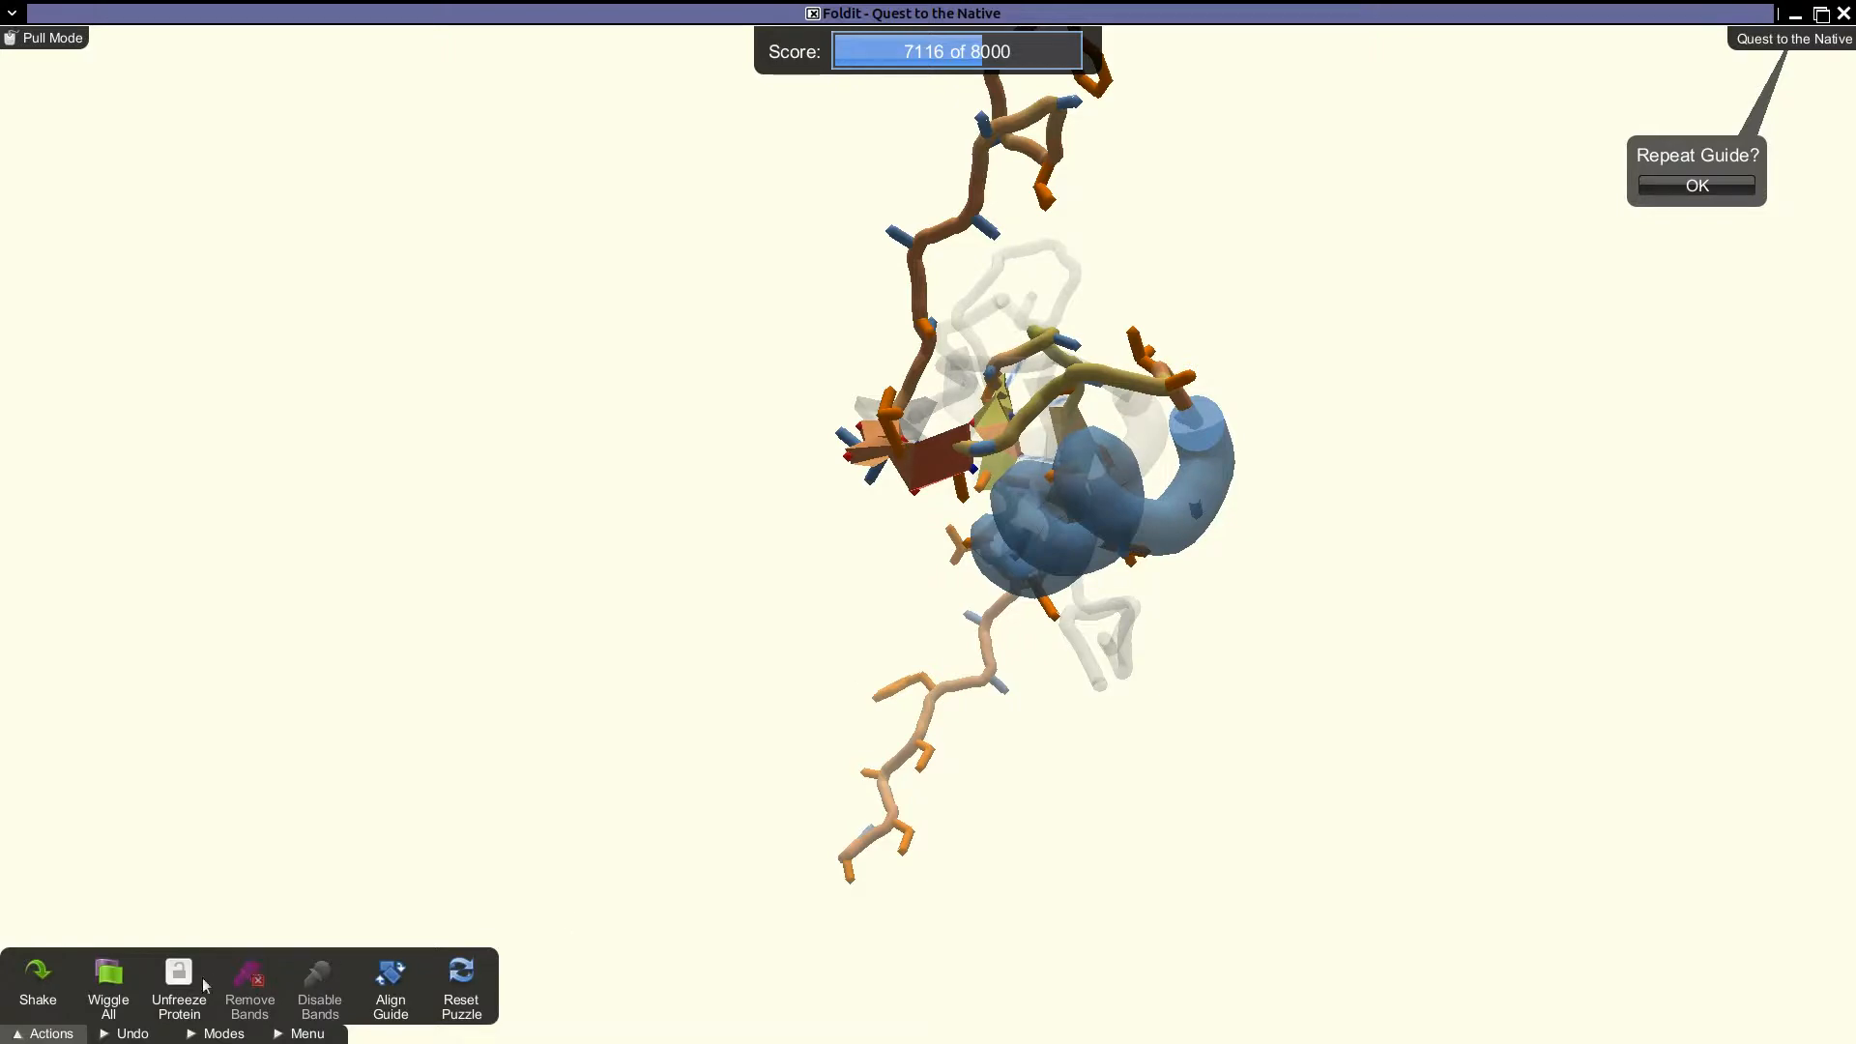
click(109, 985)
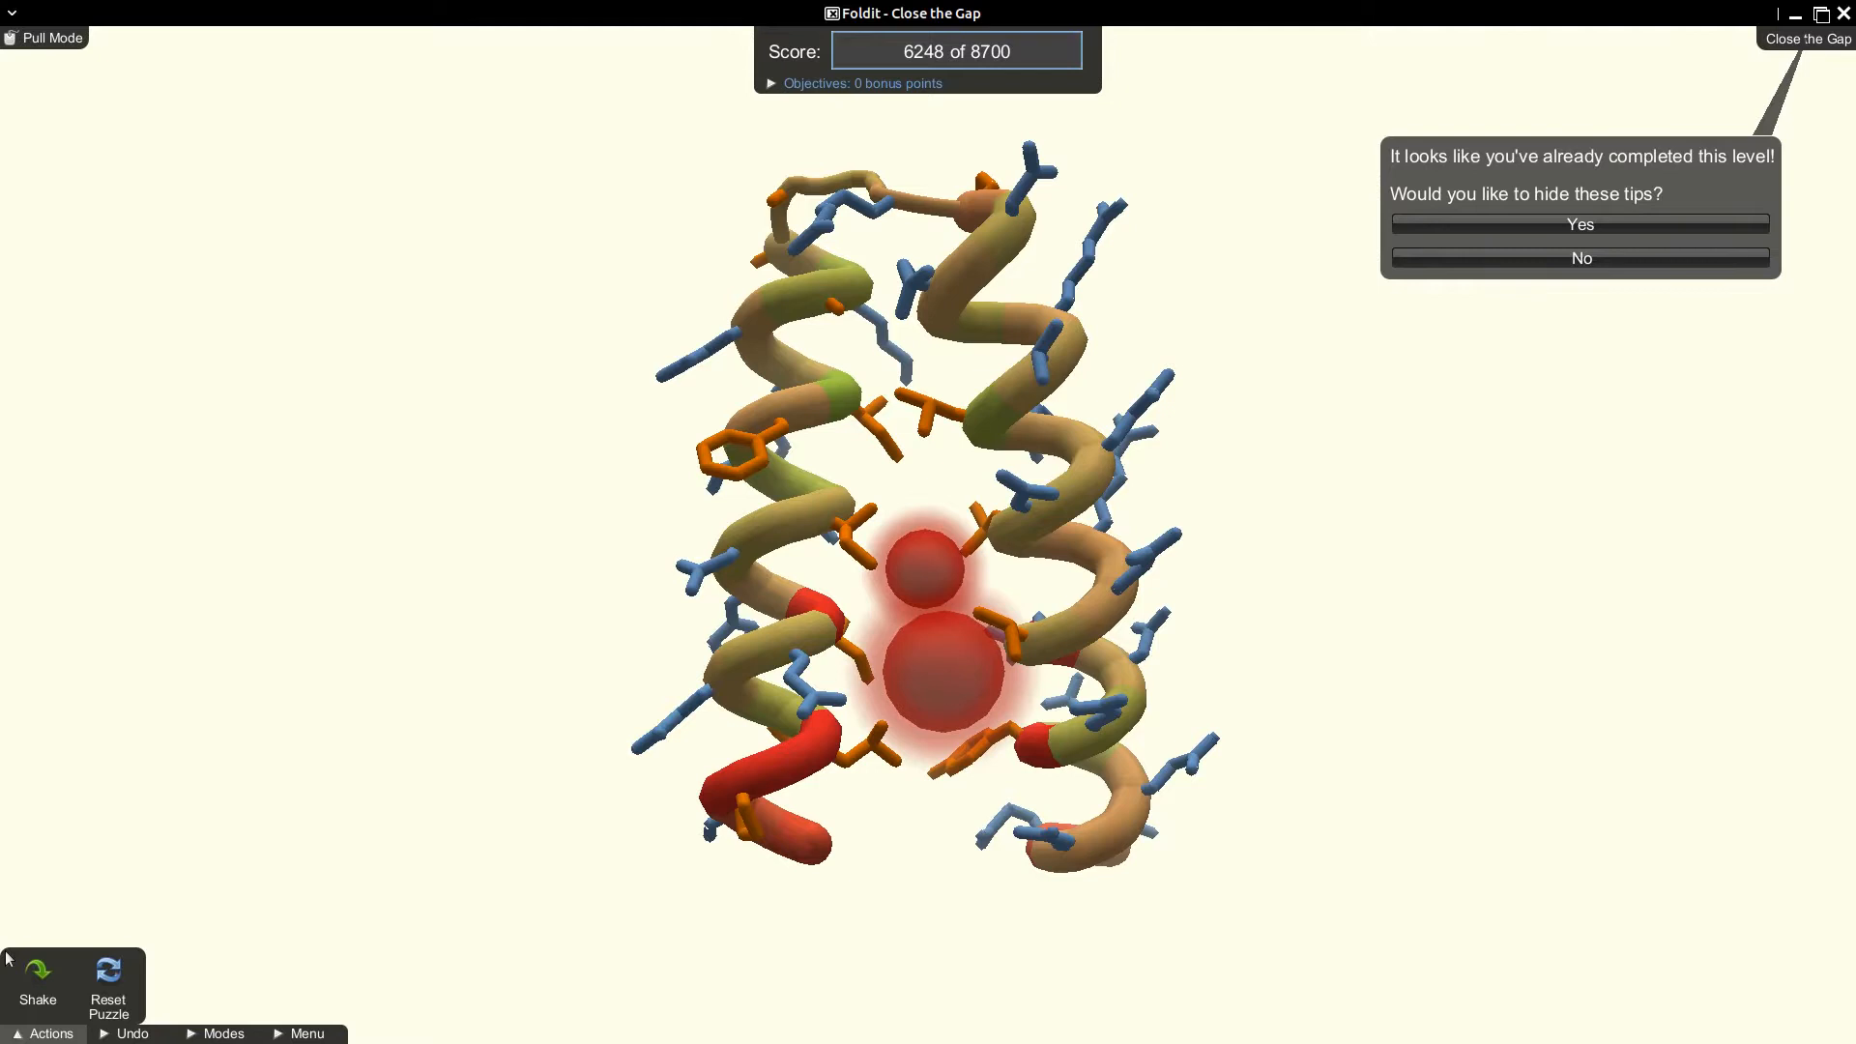
mouse_move(37, 976)
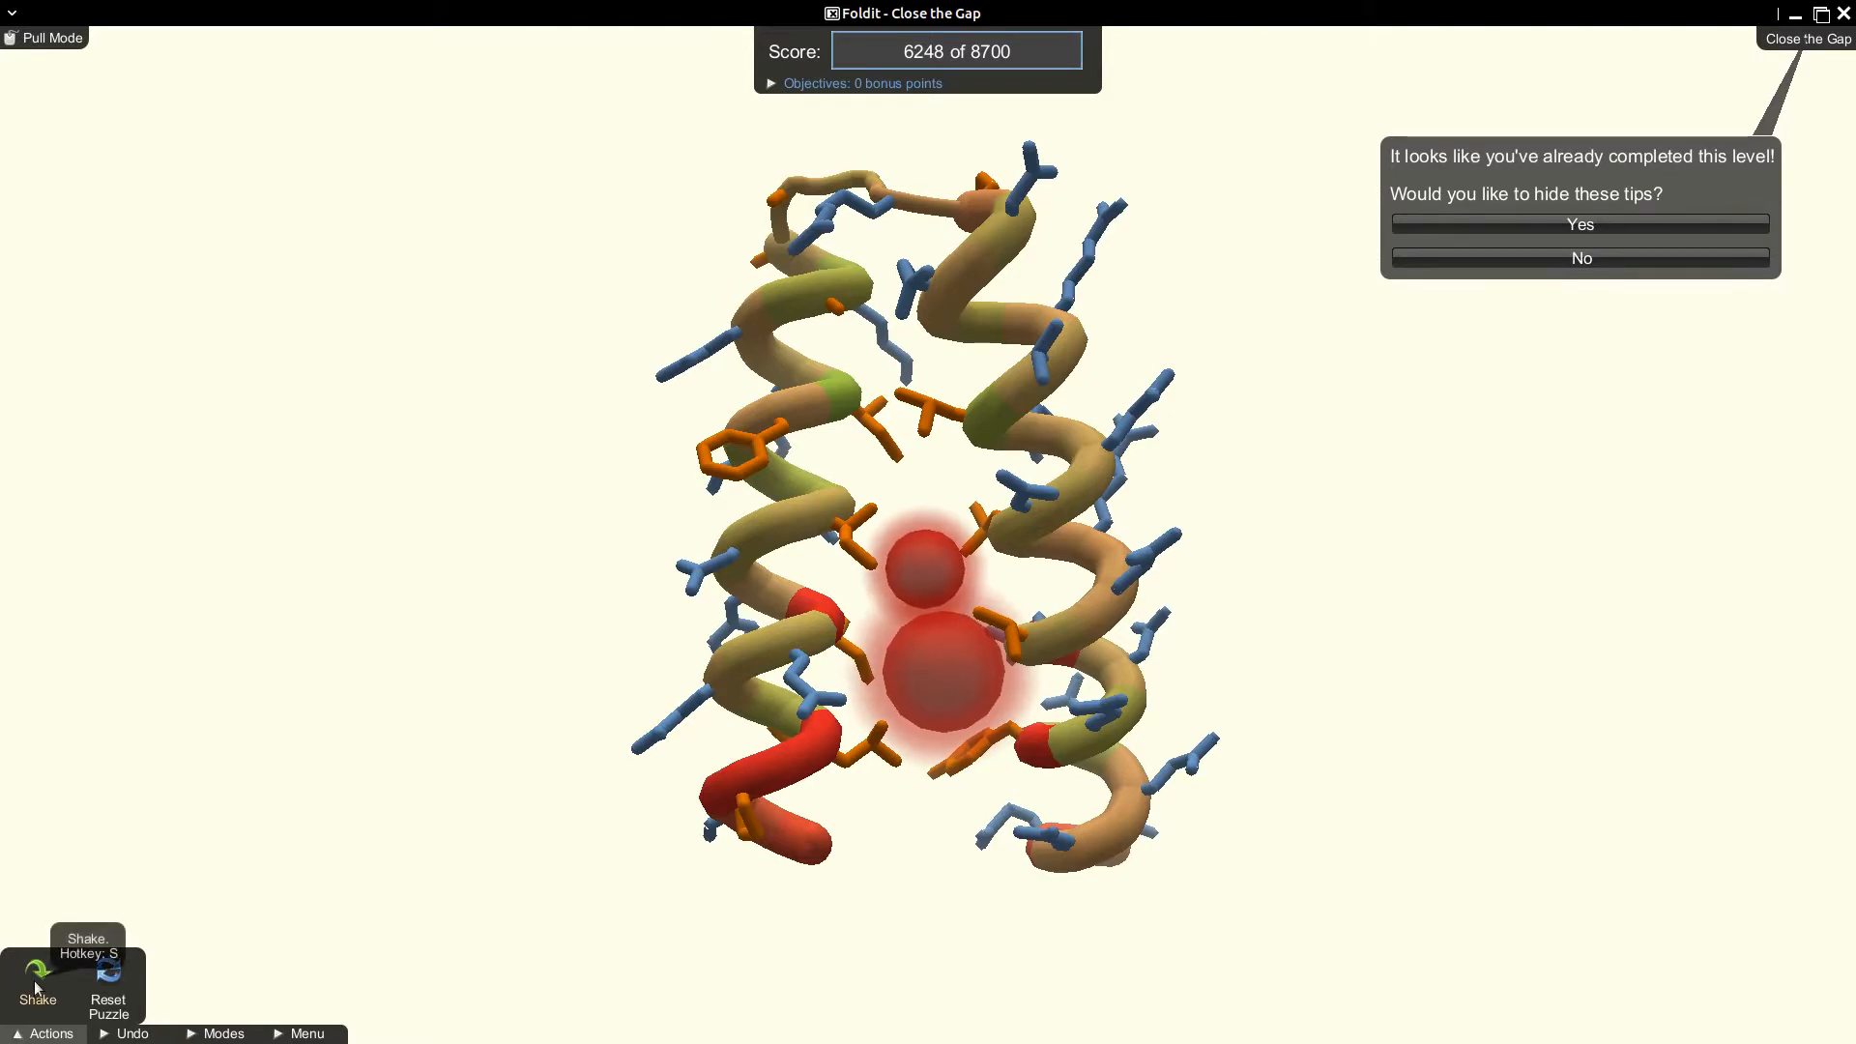
Shake the sidechains of the two helices around the red gap spheres.
click(37, 988)
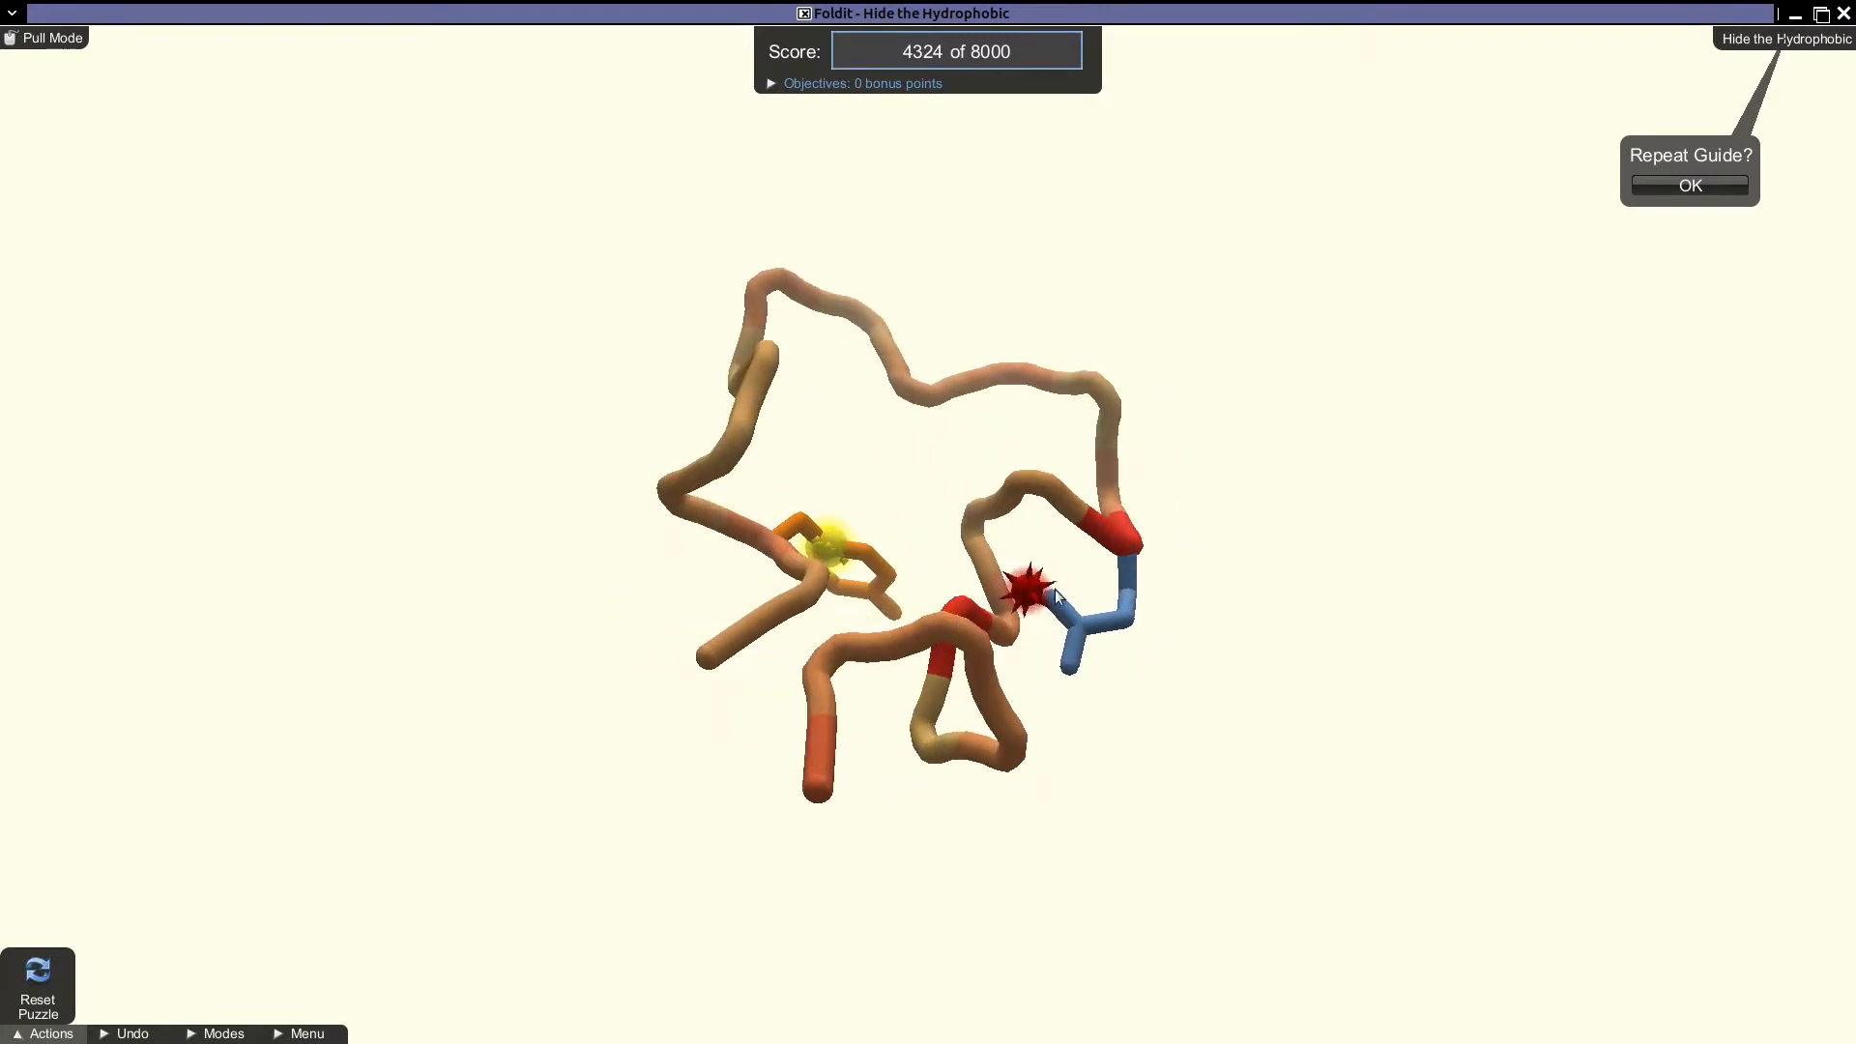
mouse_move(1027, 586)
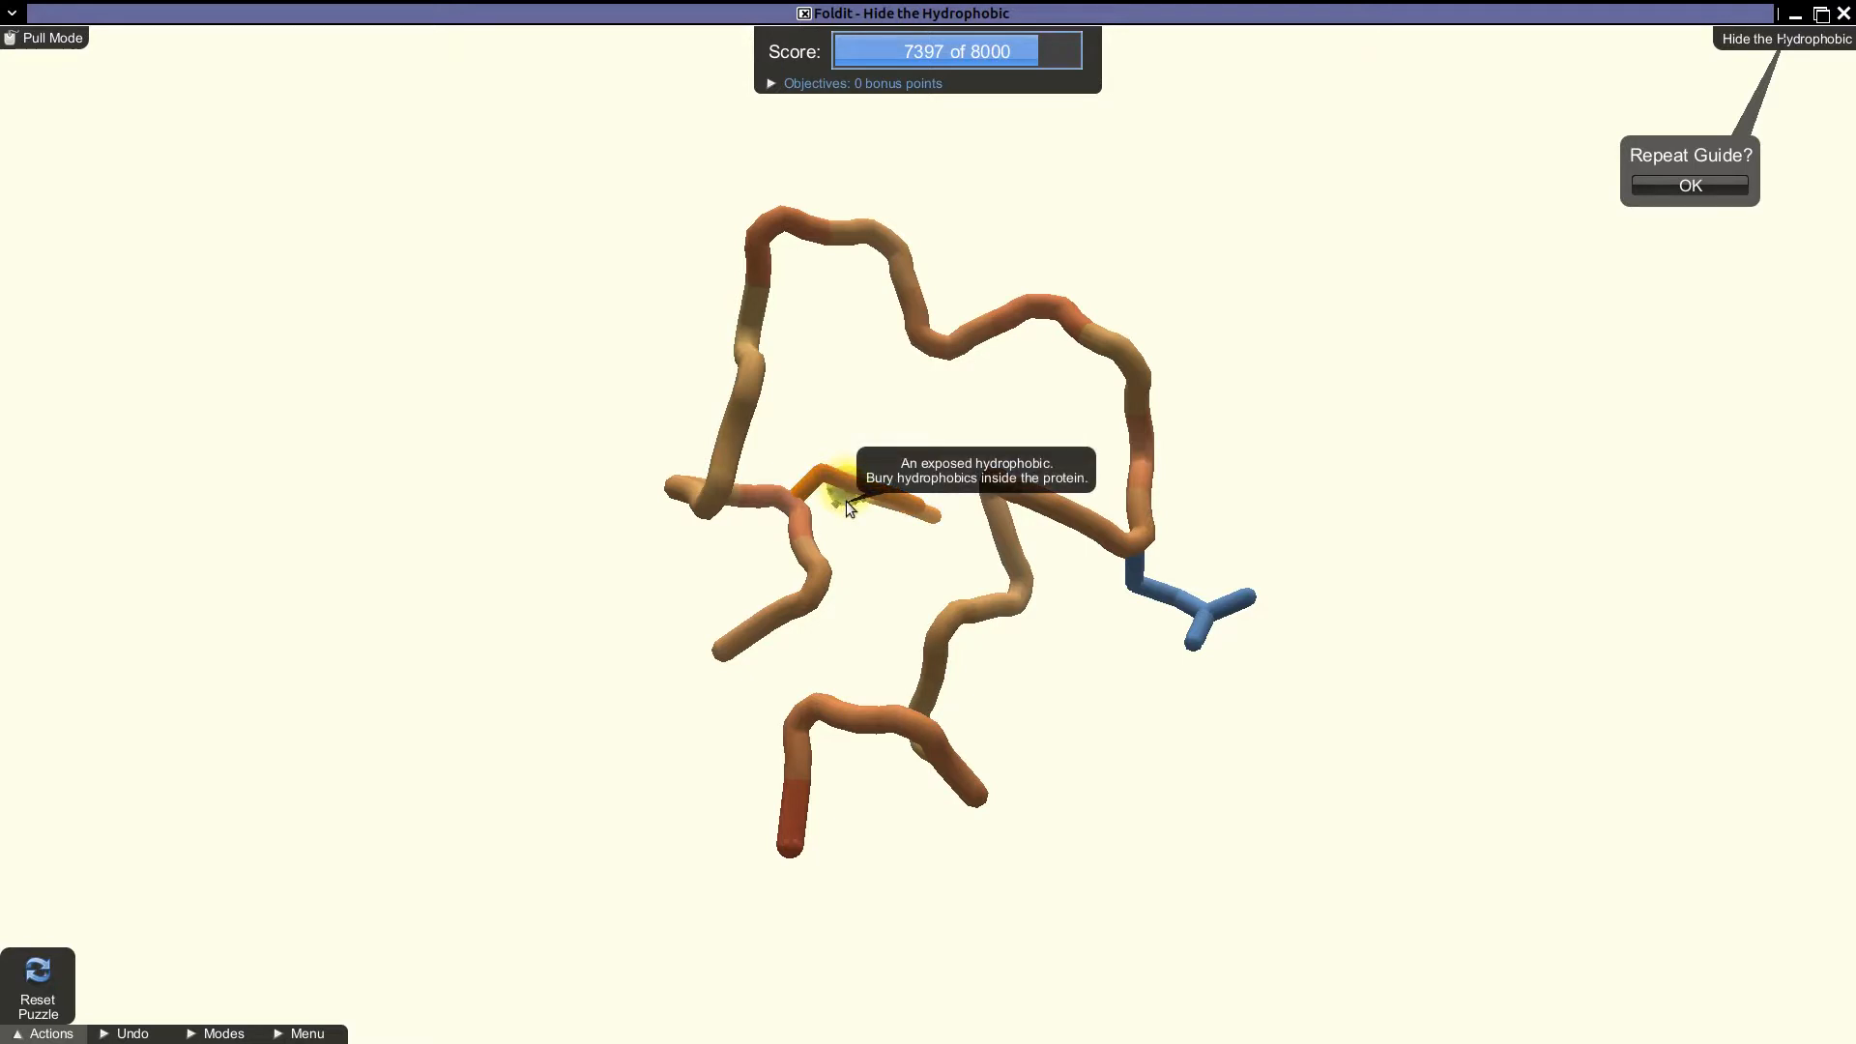
mouse_move(1276, 172)
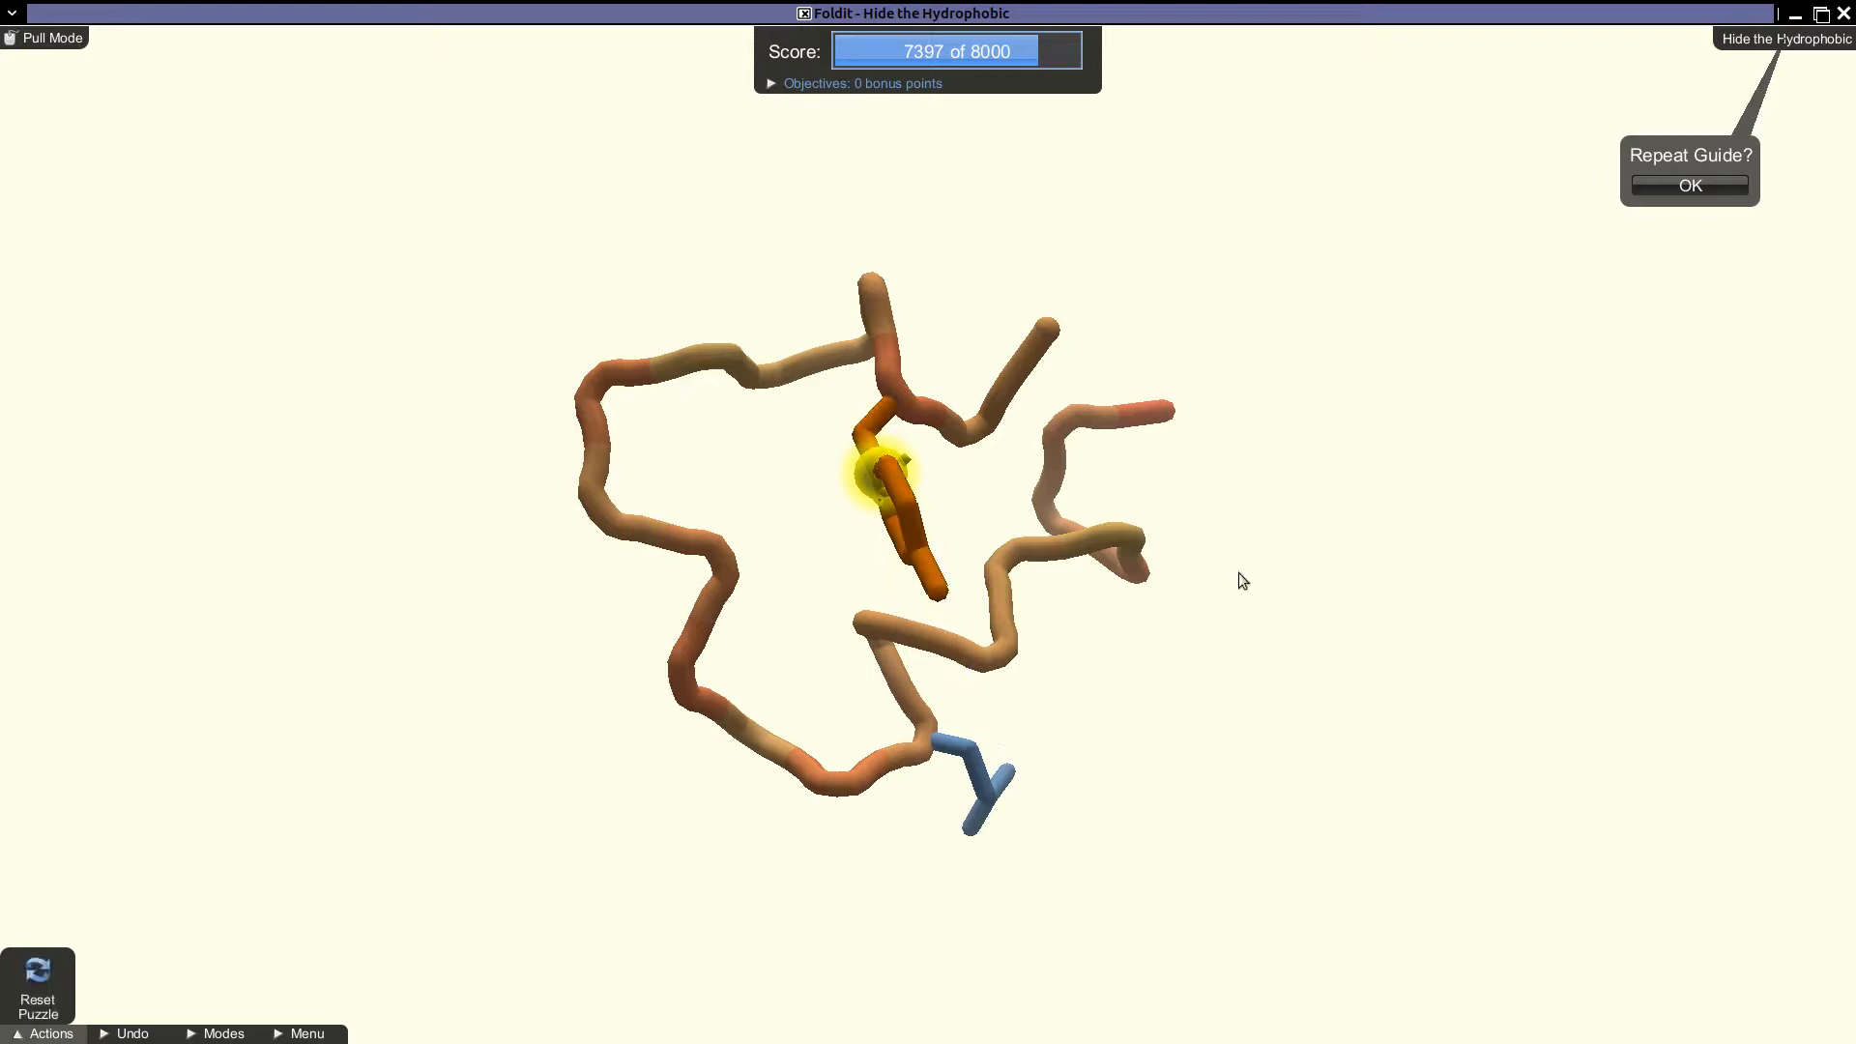
Rotate the view to inspect the tucked-in hydrophobic ring after refolding to 7397.
drag(1244, 581, 1060, 435)
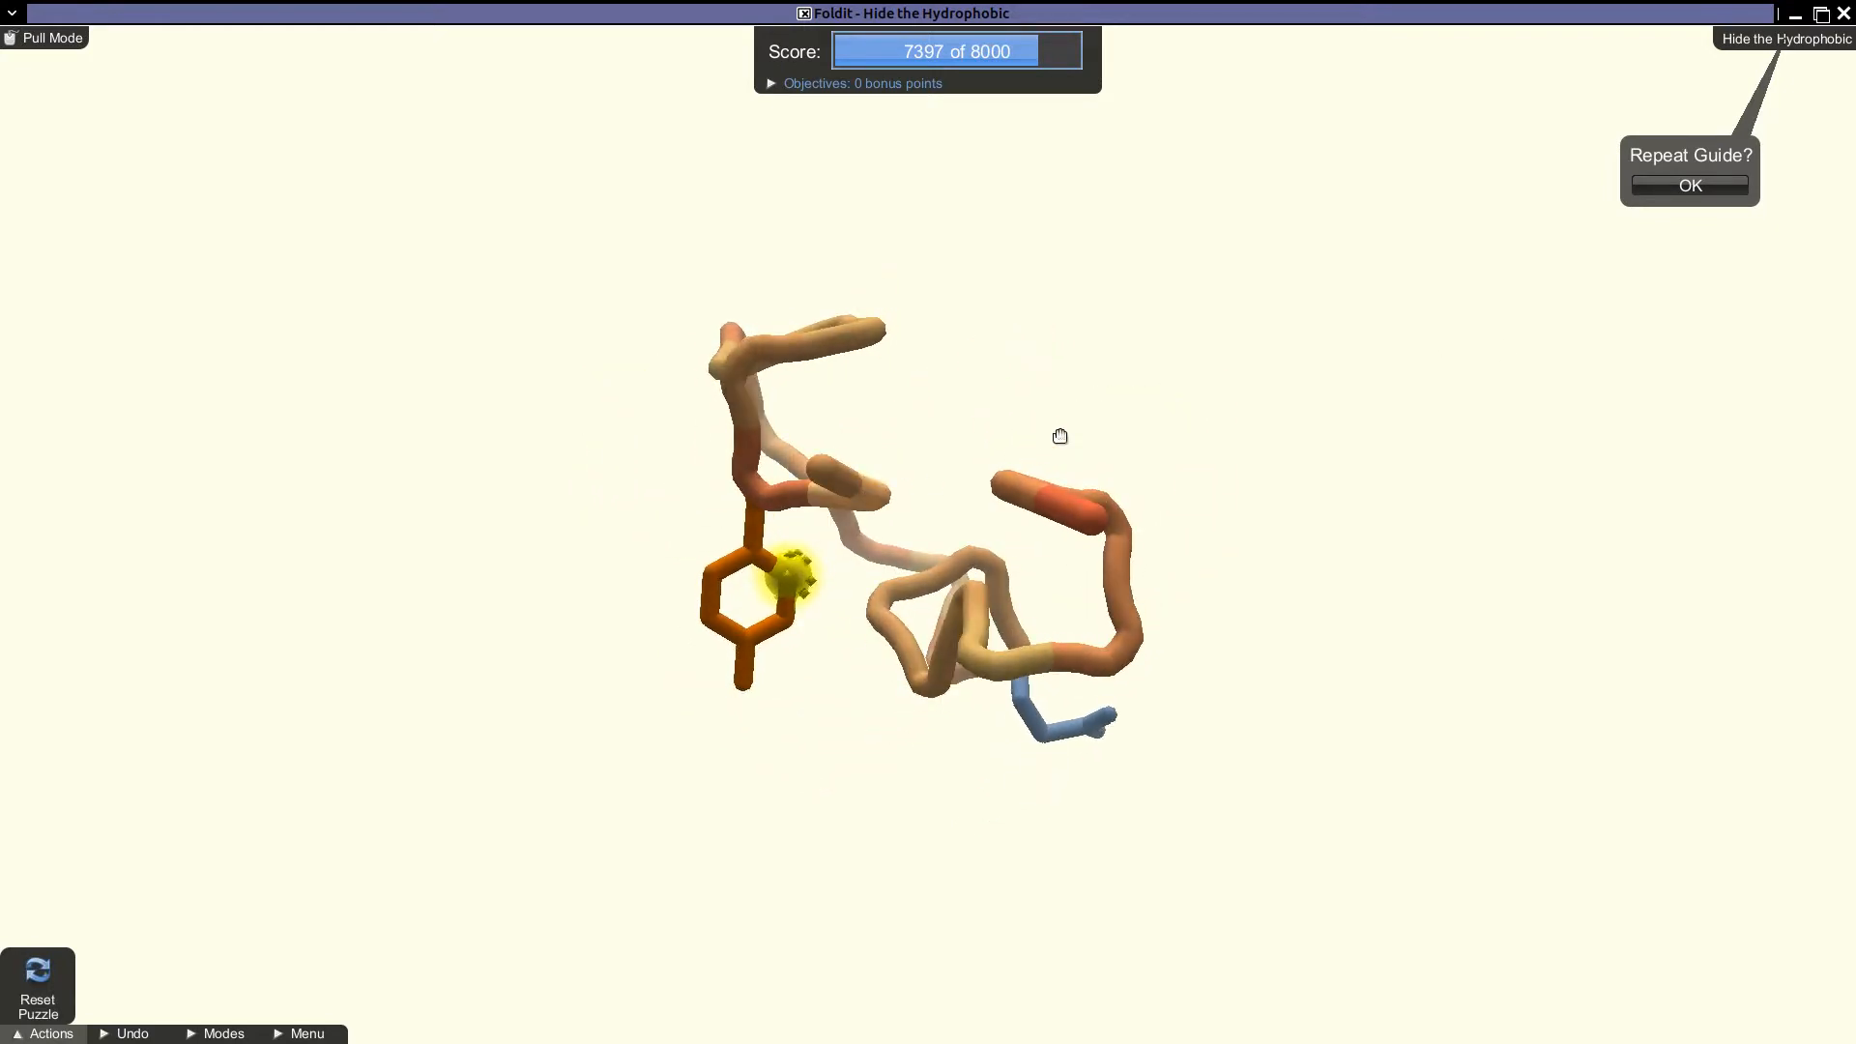